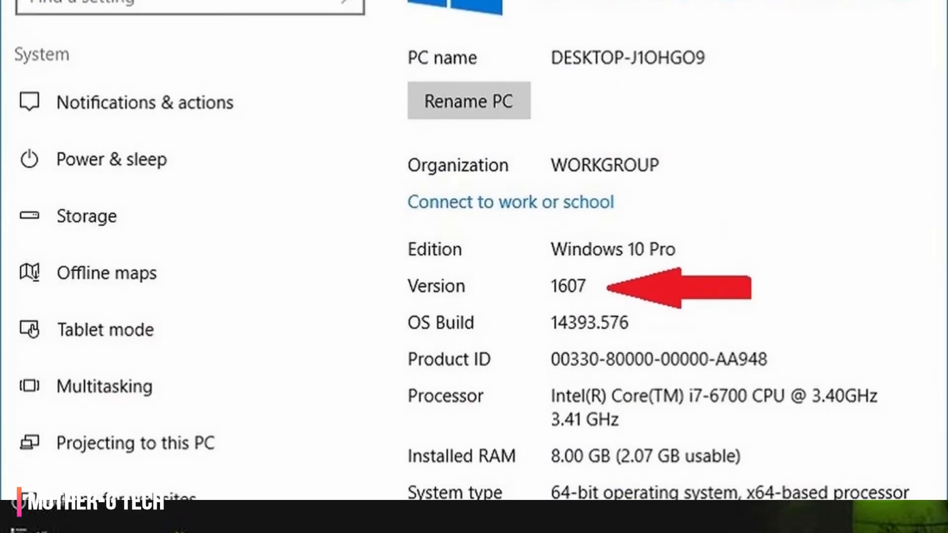
Leave the Settings About page and bring up the Start menu with its app list and tiles
scroll(up, 3)
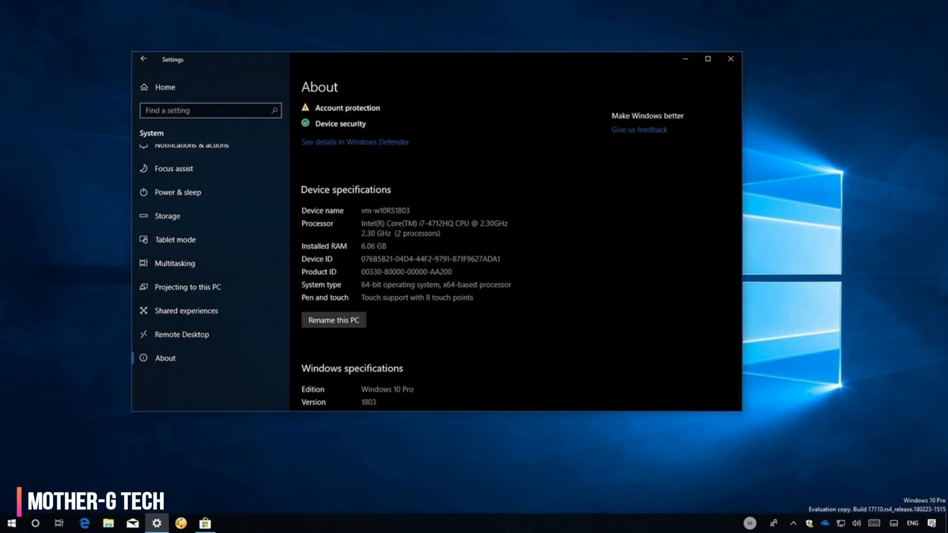
click(10, 523)
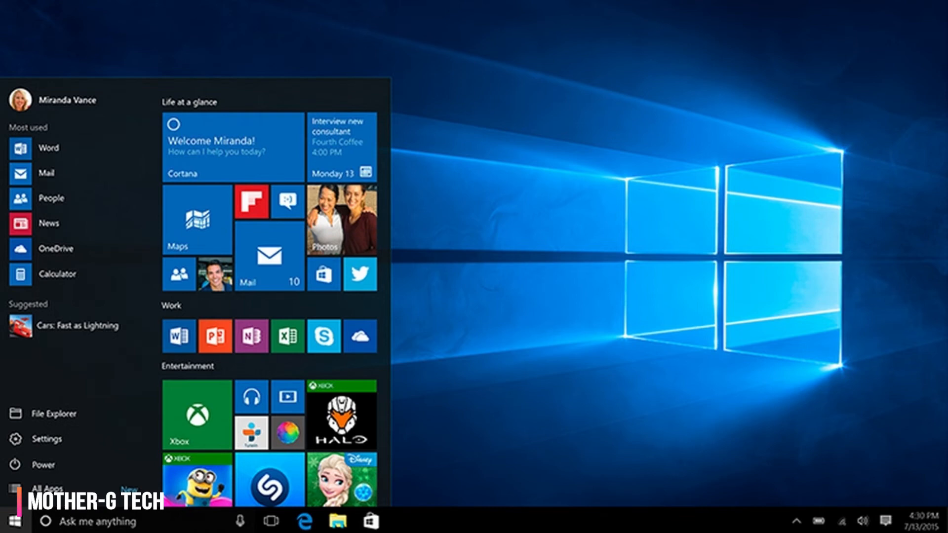
click(43, 487)
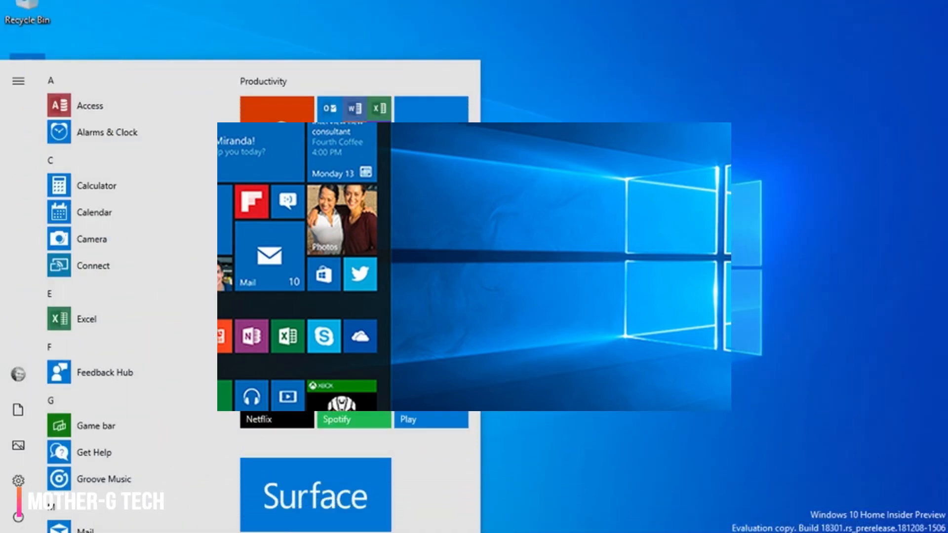